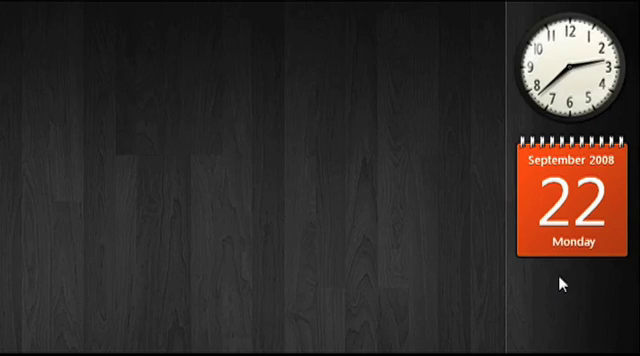
mouse_move(608, 200)
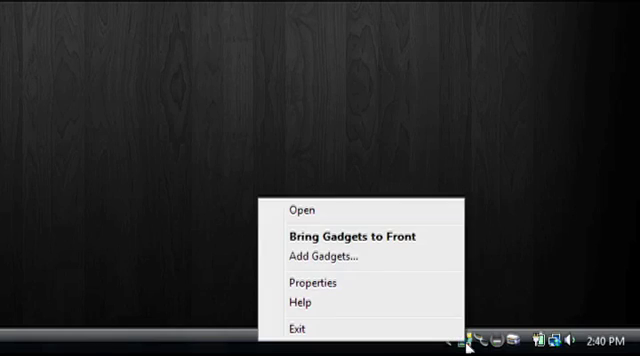
mouse_move(350, 330)
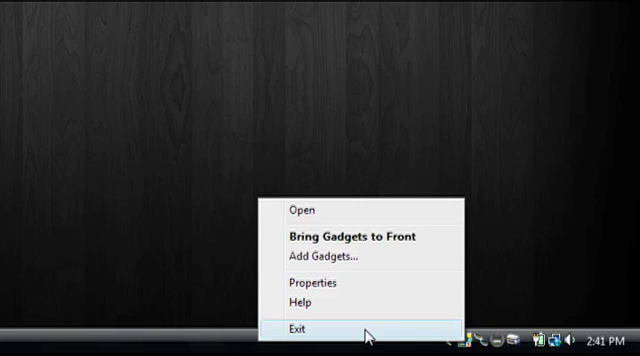